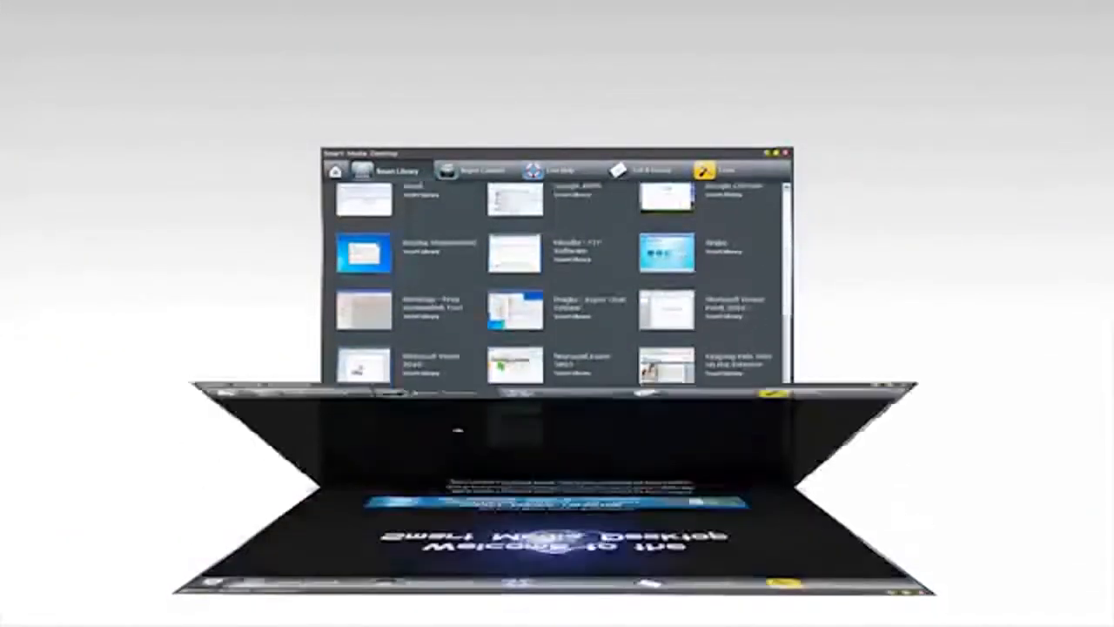
Step: Switch to the Super Content games grid showing titles like Asteroids and Pac-Man
{"action": "left_click", "coordinate": [481, 169]}
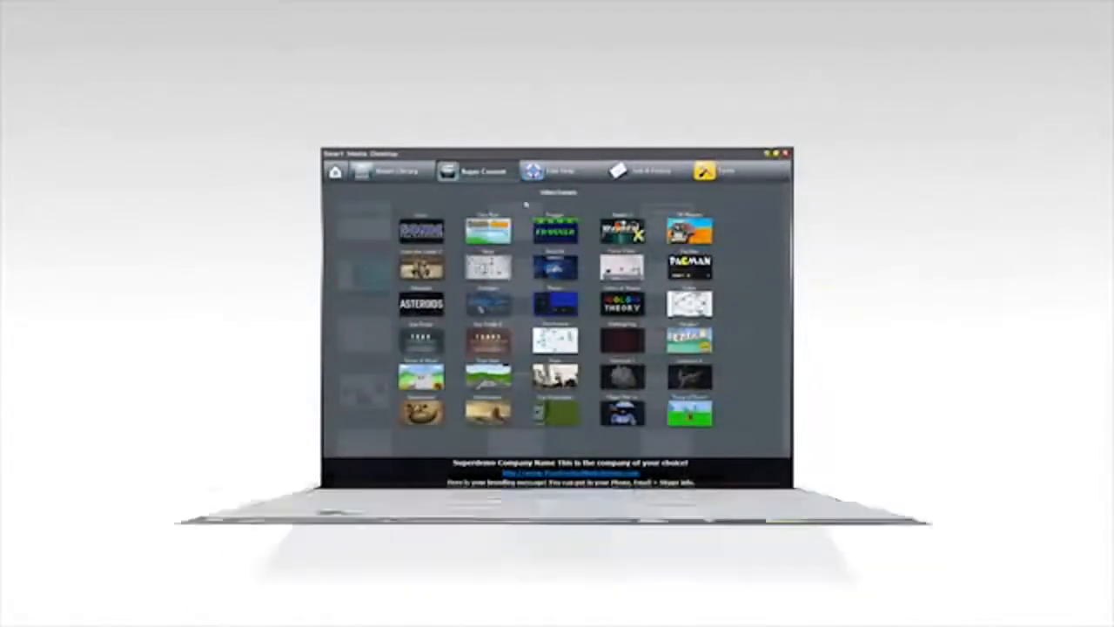